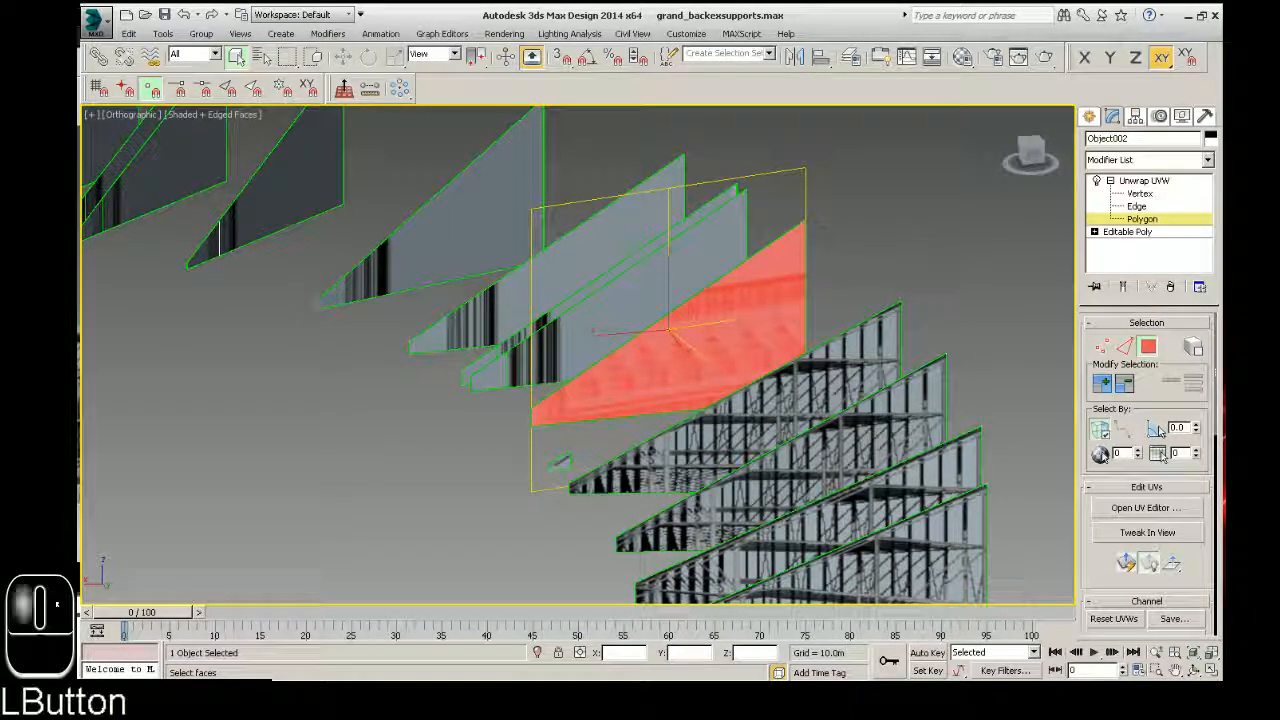
- Open the UV editor for the selected support face over the truss texture
left_click(1146, 507)
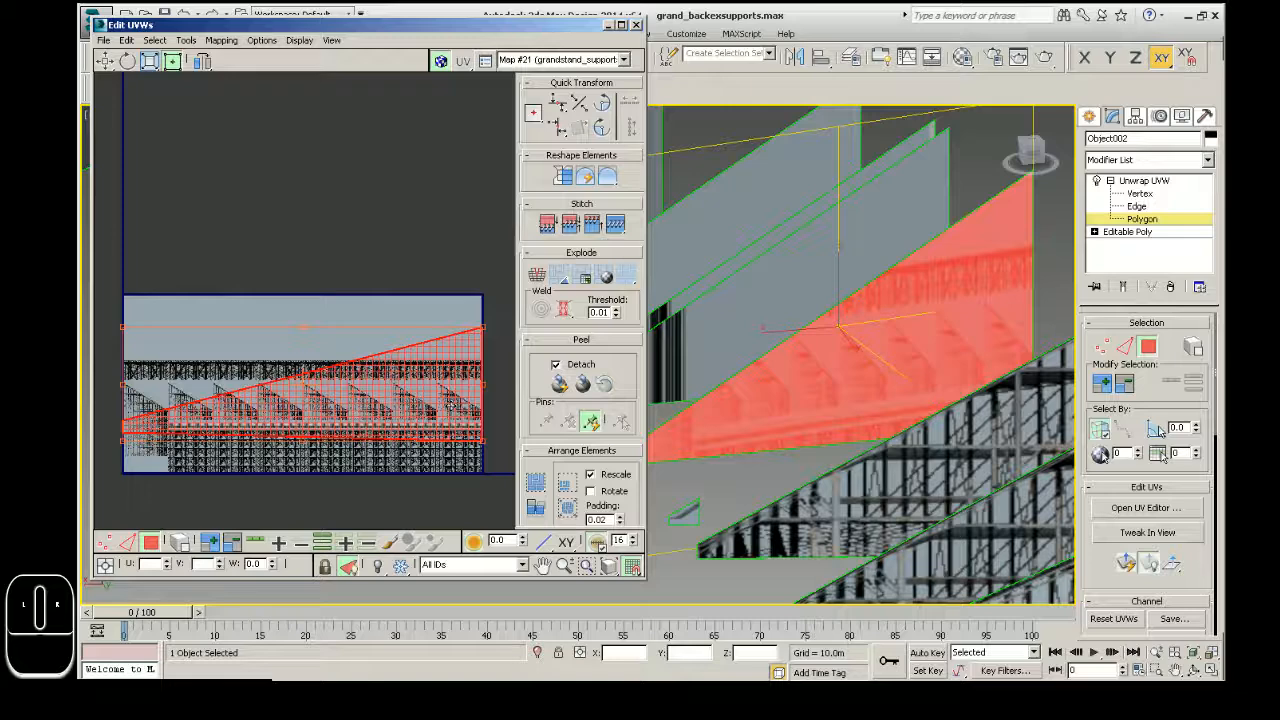
- Flip the support face's UVs vertically from the right-click quad menu
right_click(300, 400)
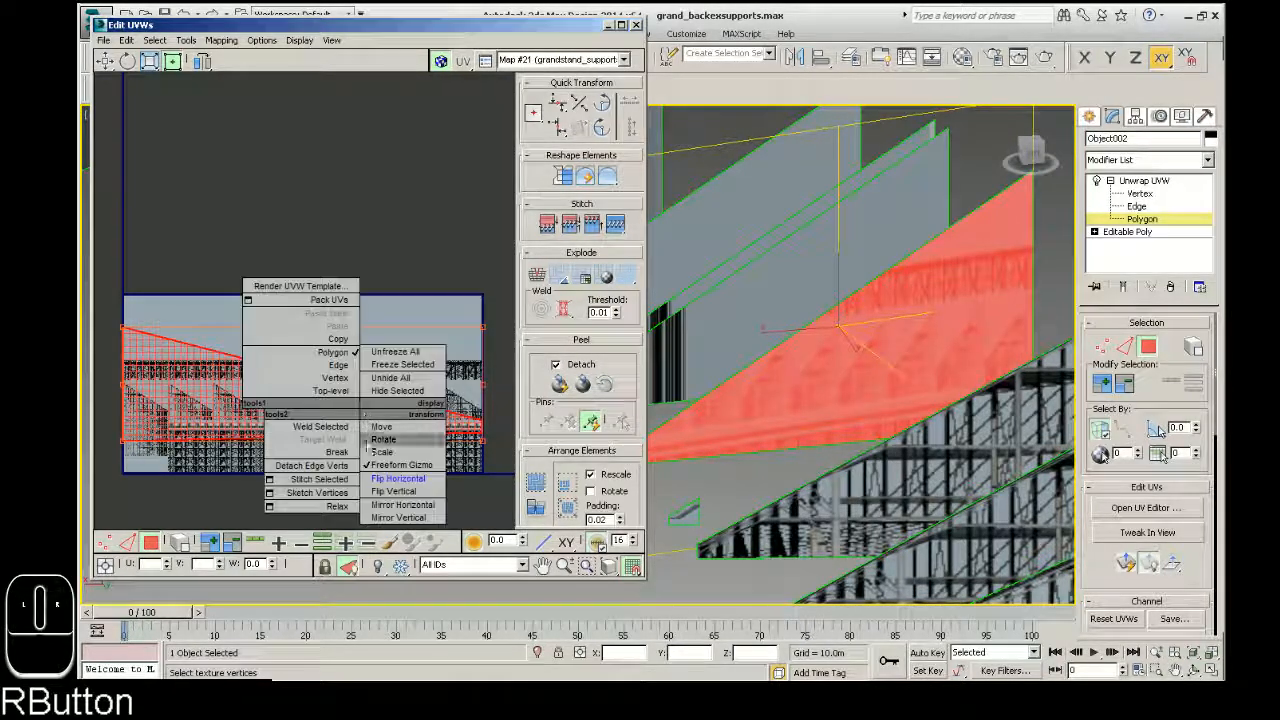
mouse_move(393, 491)
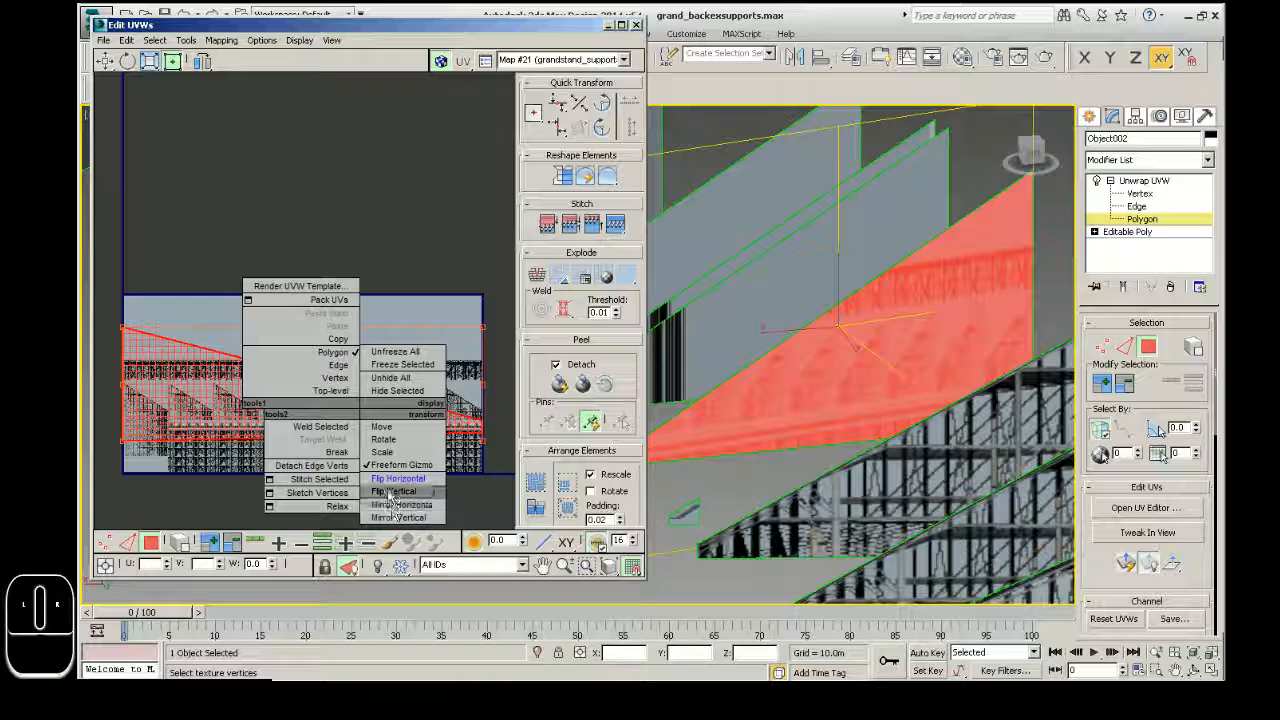
left_click(398, 478)
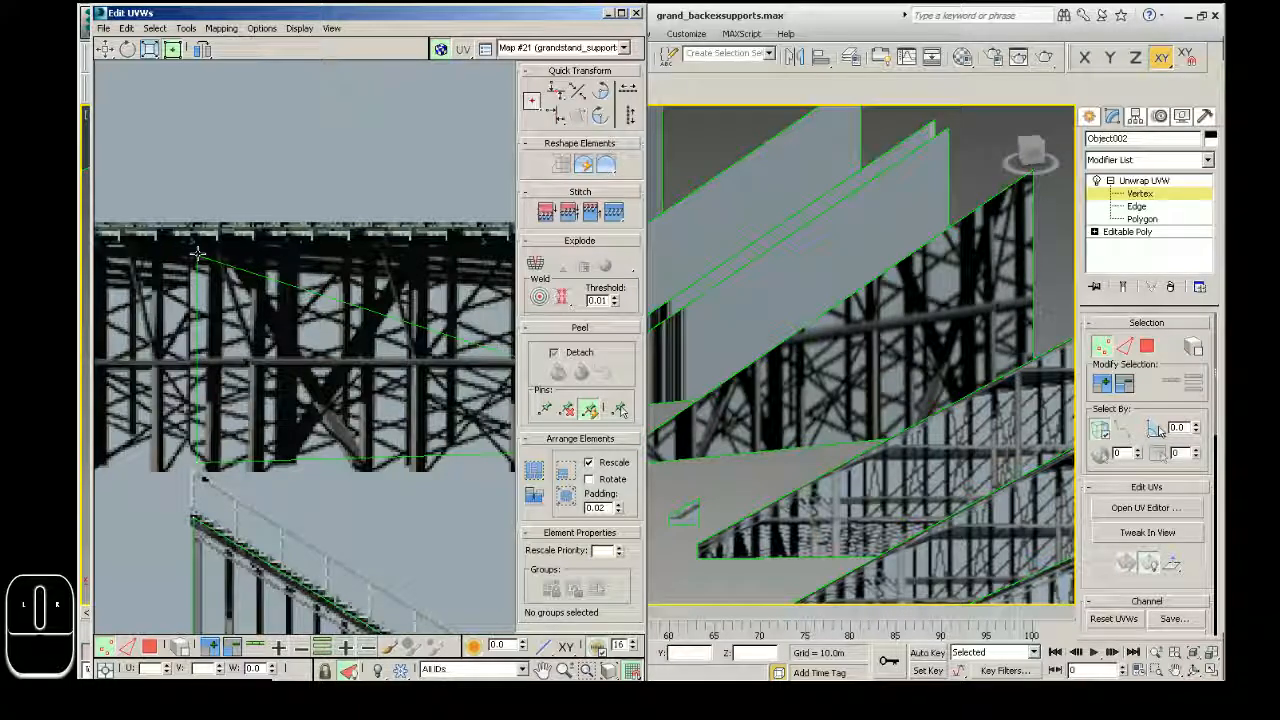
- Switch to UV vertex editing, pick a corner vertex, then clear the selection
left_click(195, 253)
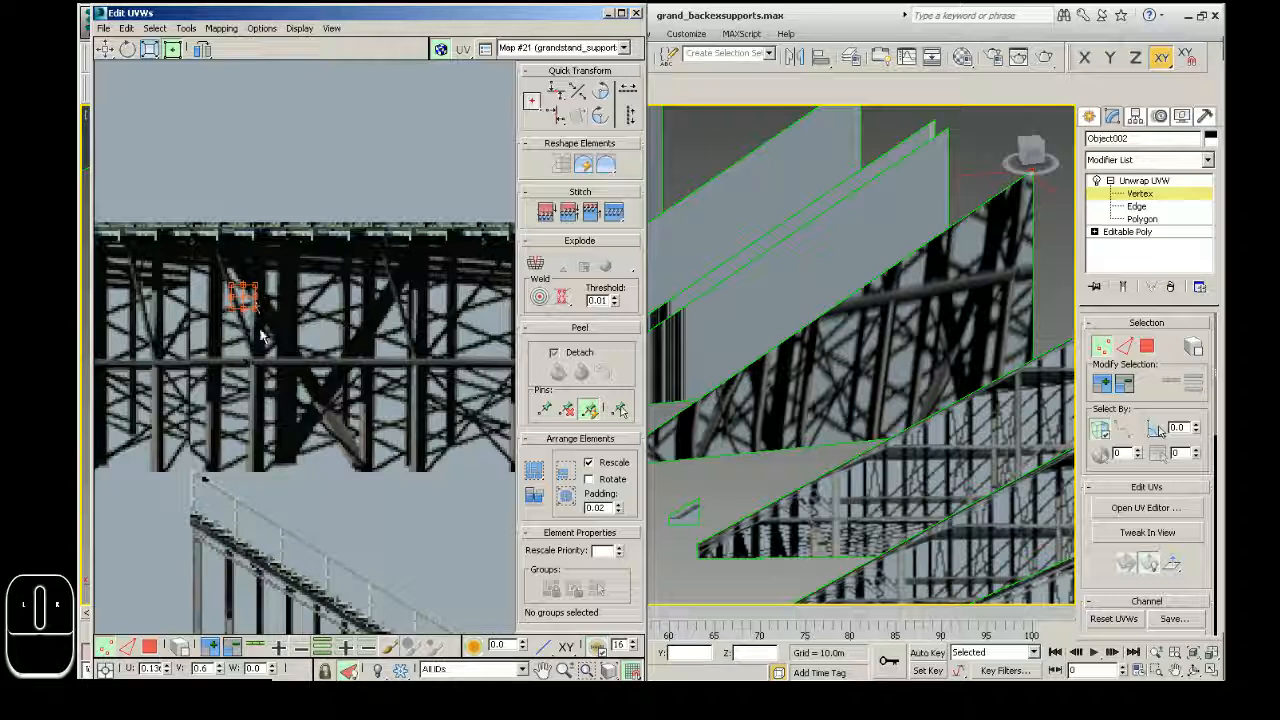
left_click(1142, 218)
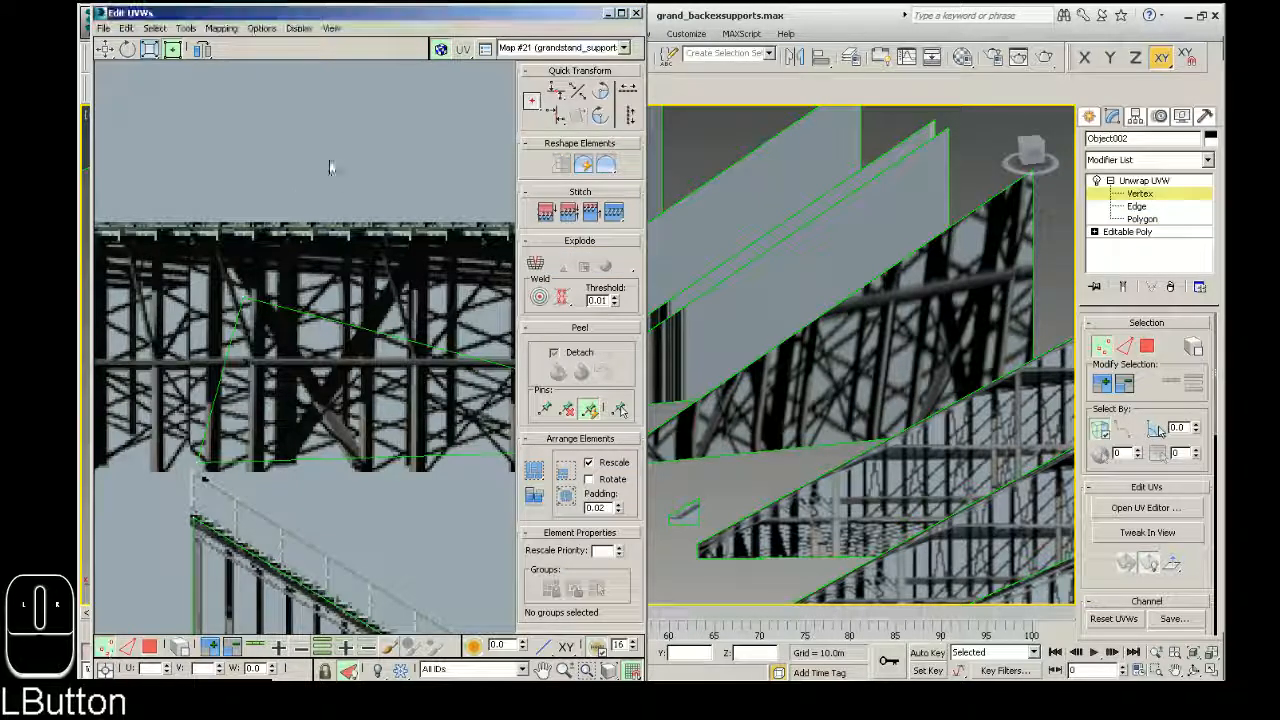
left_click(245, 300)
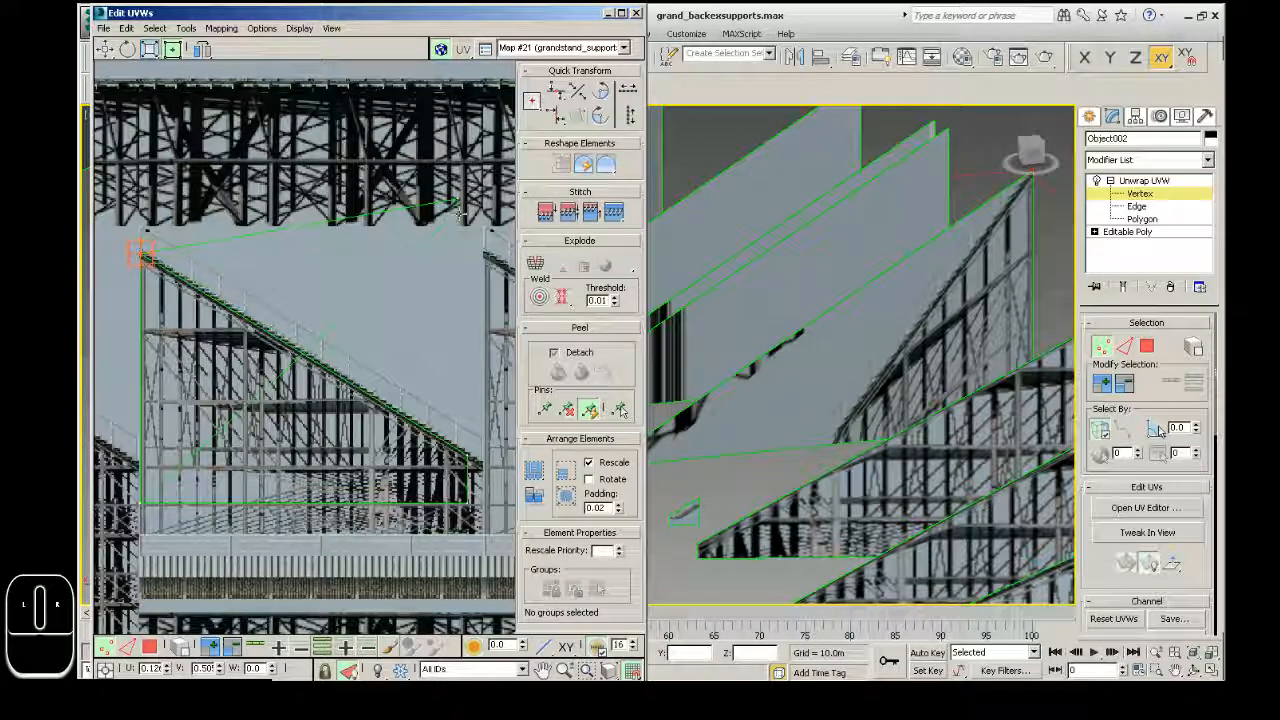
- Drag a corner vertex onto the truss image corner, undo twice, and deselect
left_click_drag(142, 253, 470, 503)
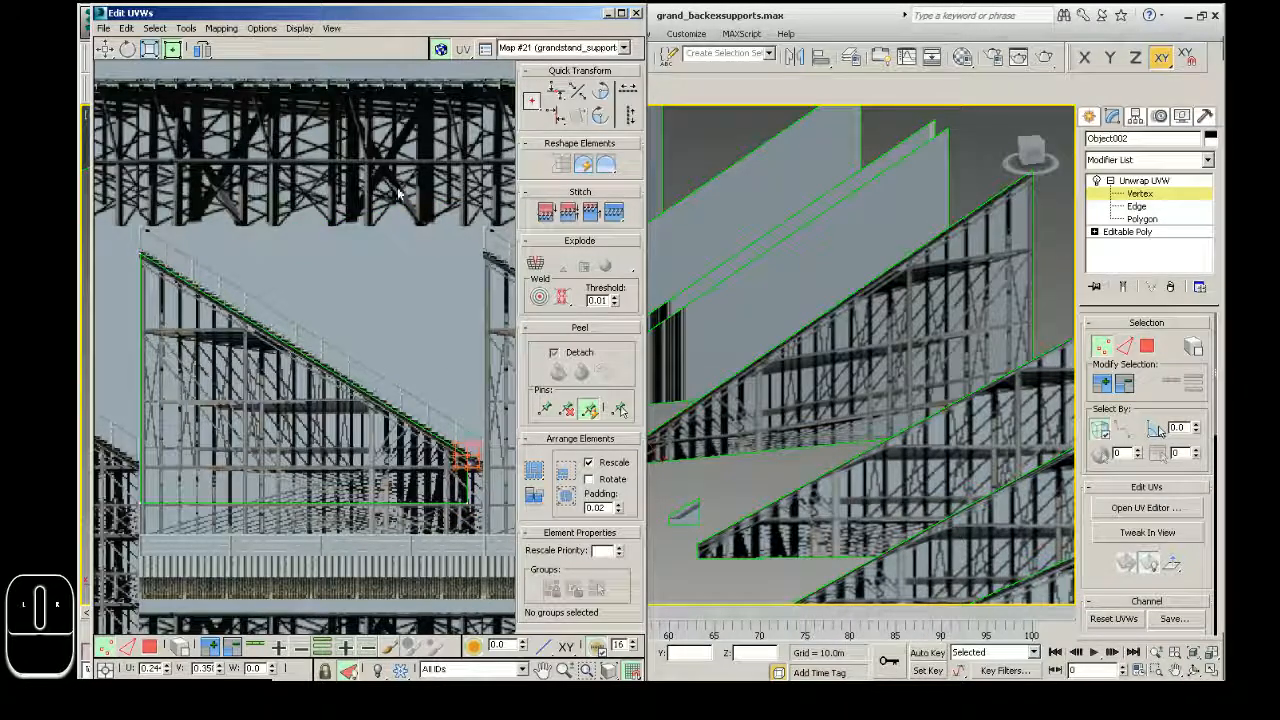
key("ctrl+z")
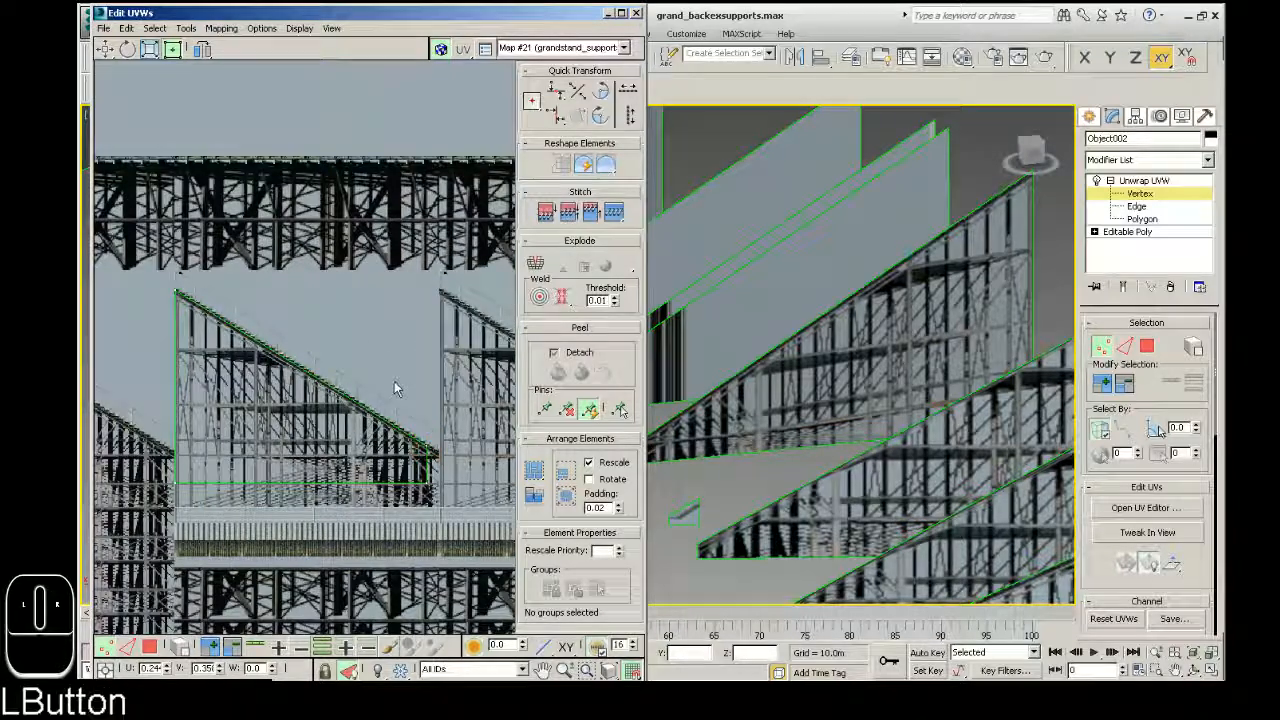
key("ctrl+z")
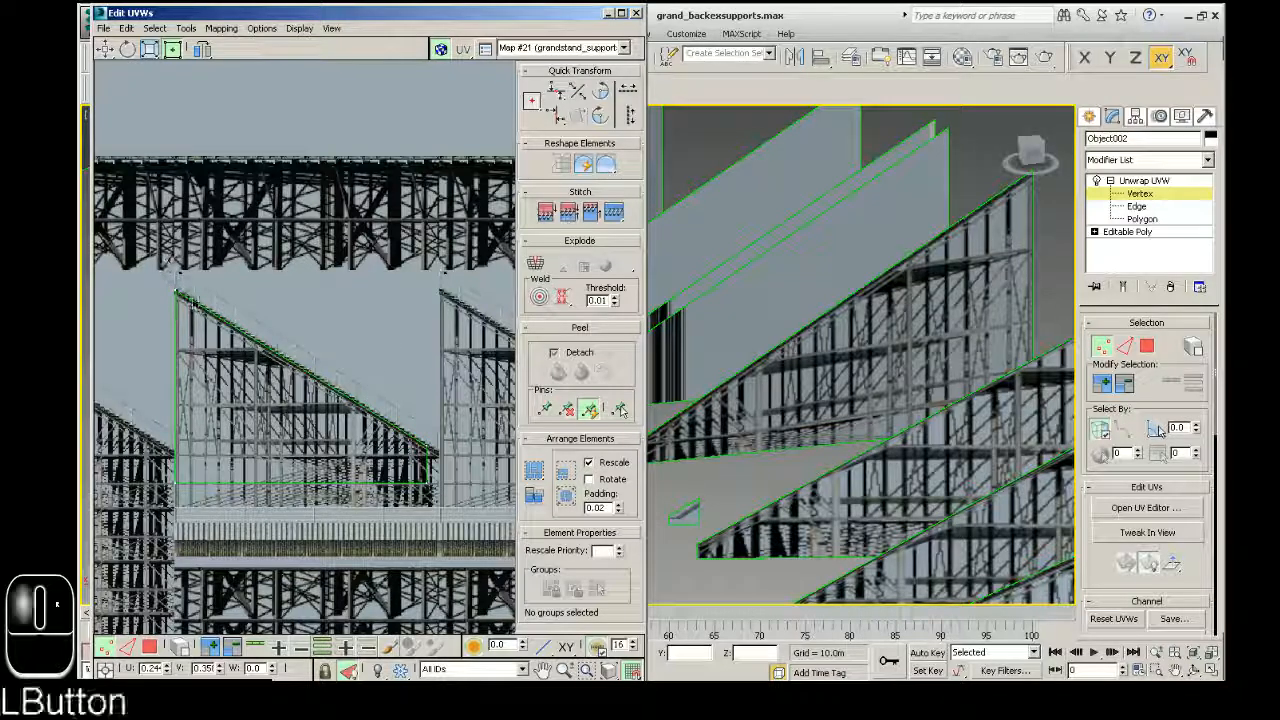
left_click(176, 290)
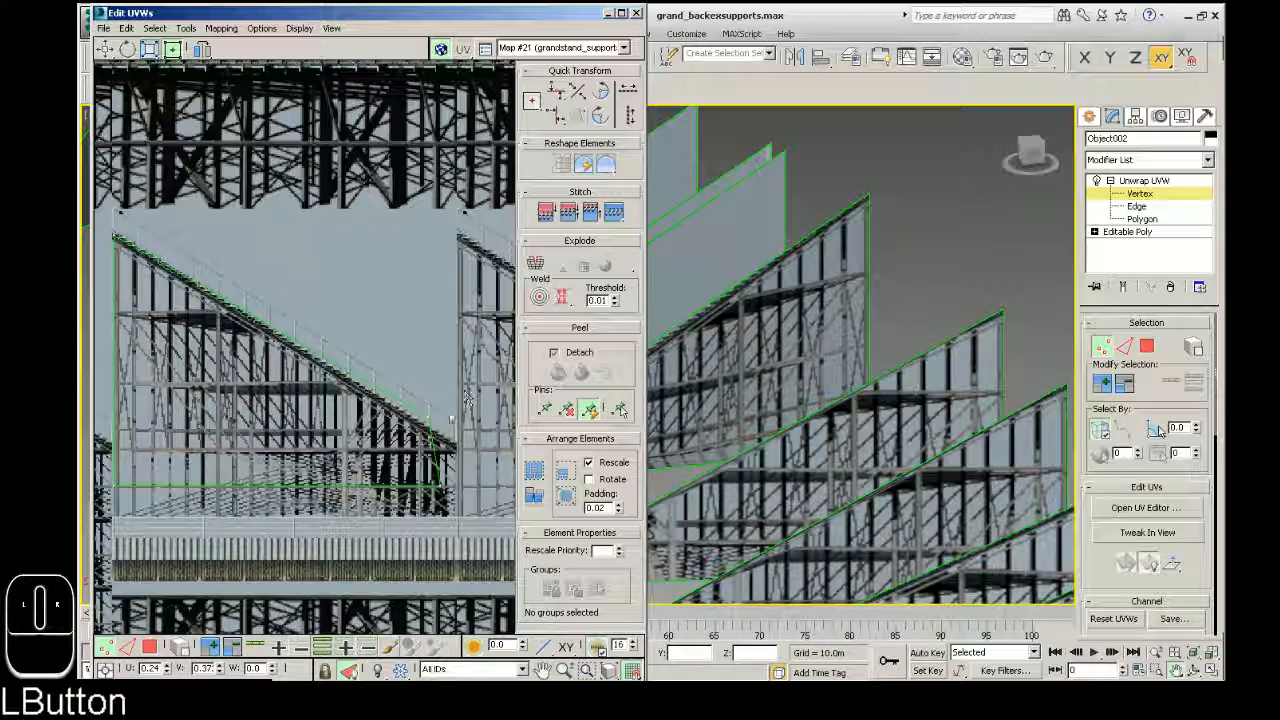
- Undo the last two UV vertex changes on the next support plane
key("ctrl+z")
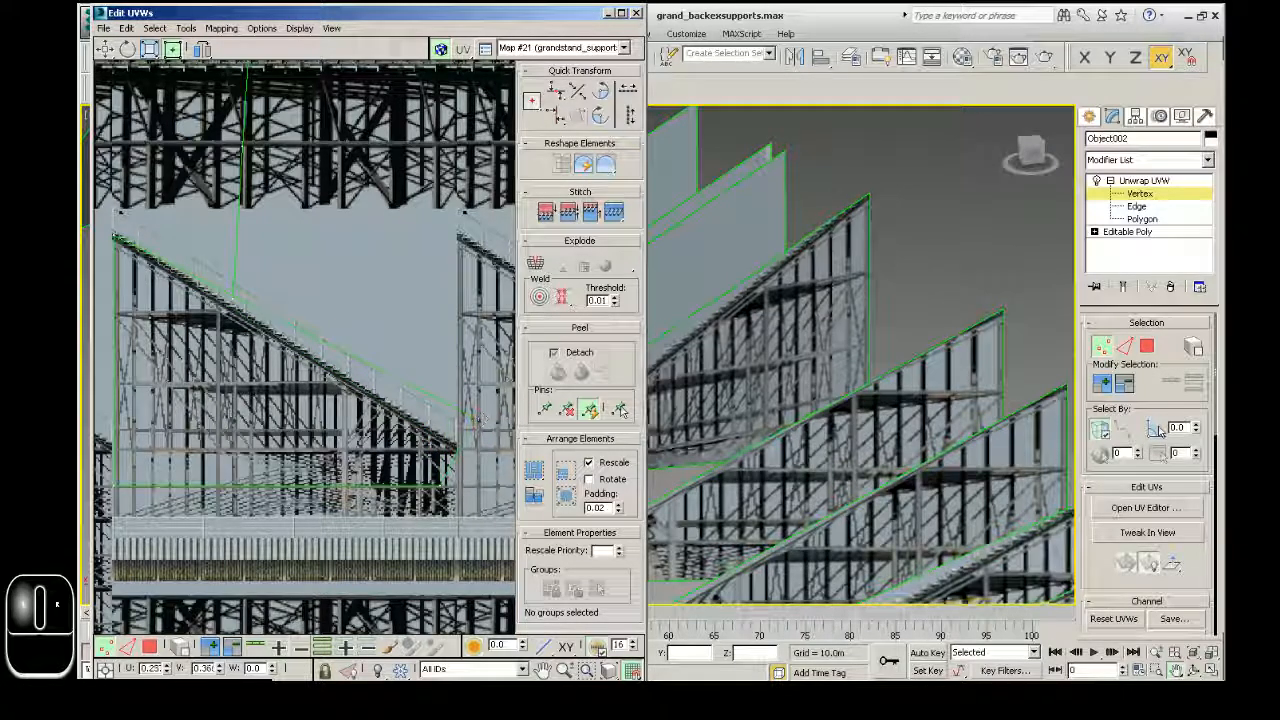
key("ctrl+z")
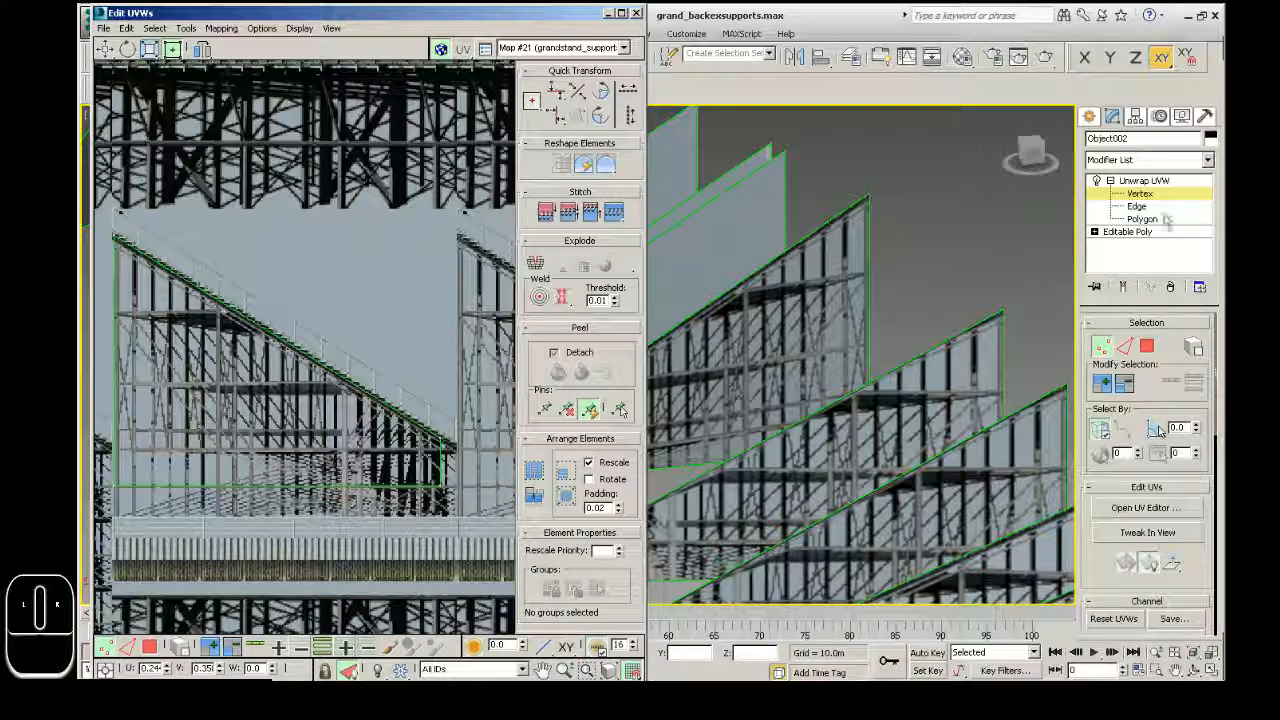
left_click(1143, 218)
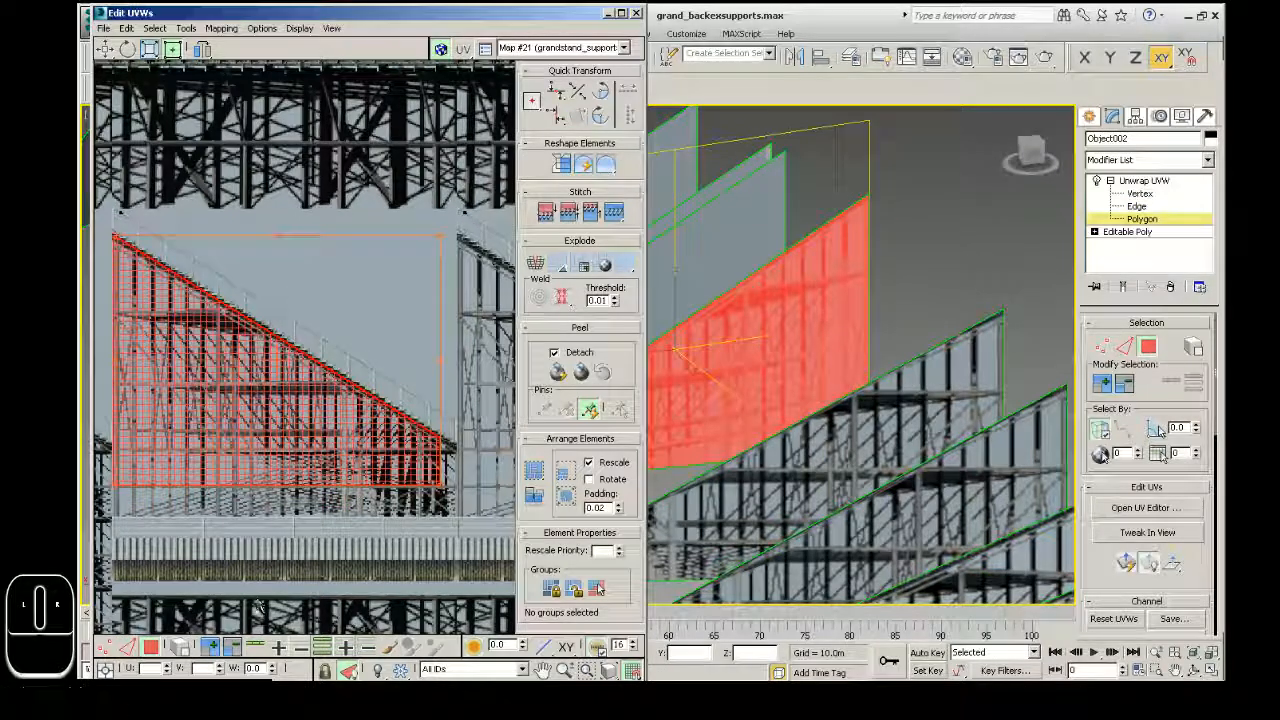
left_click(355, 670)
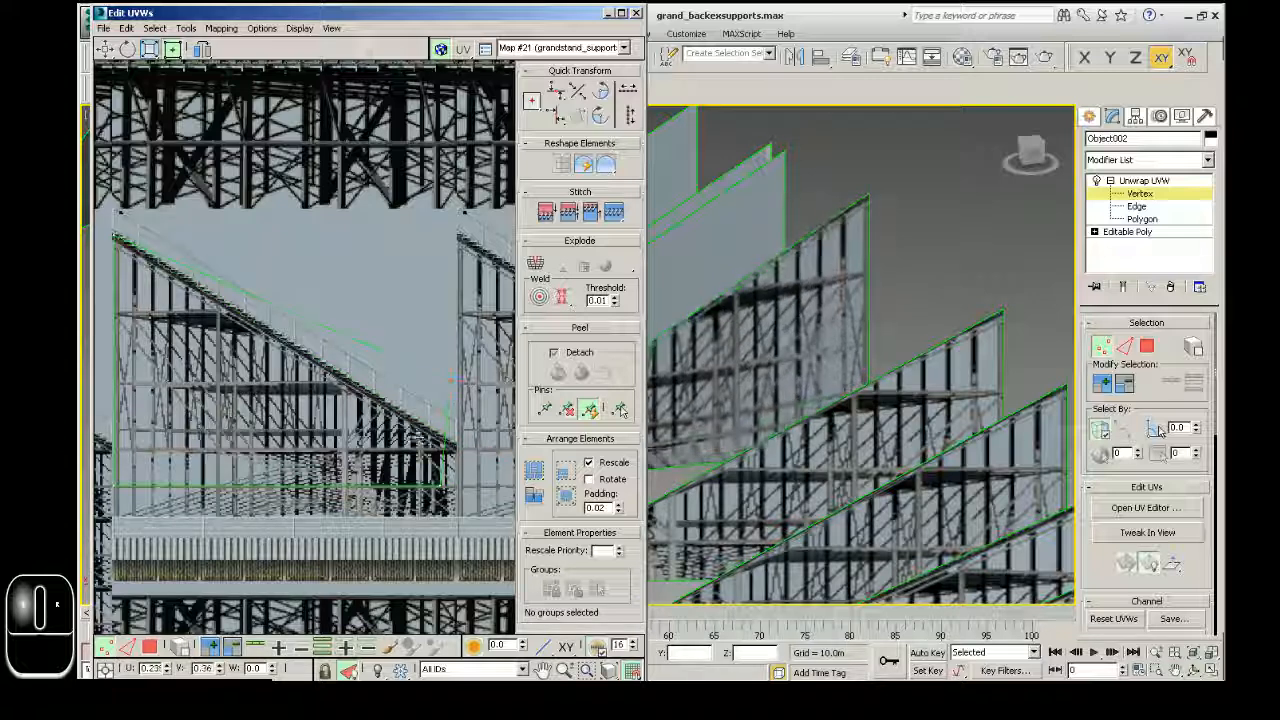
key("ctrl+z")
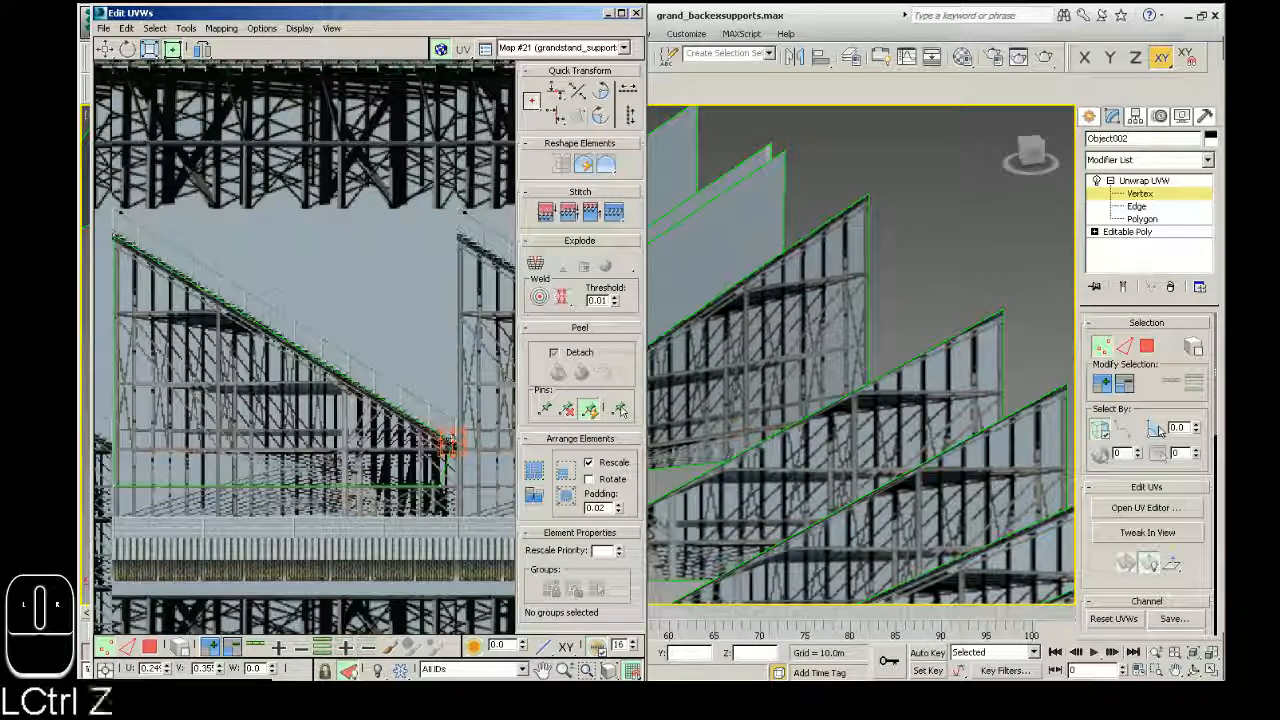